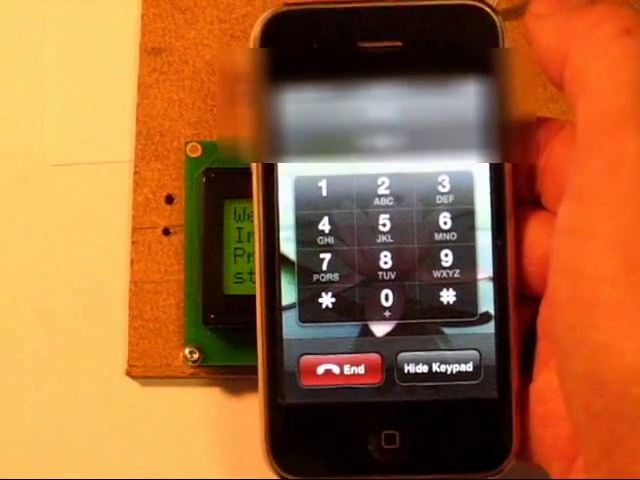
click(324, 225)
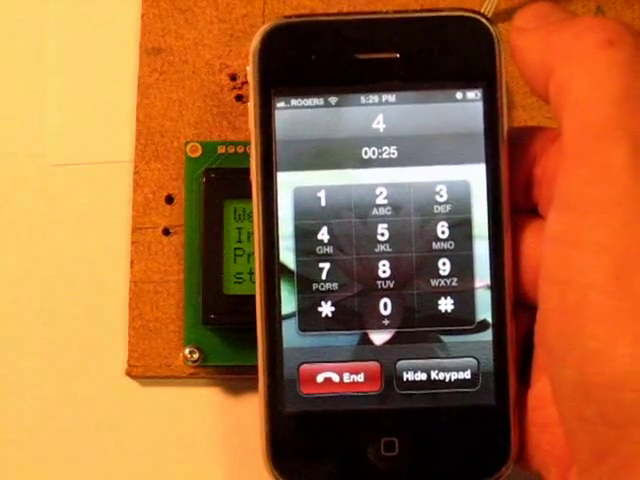